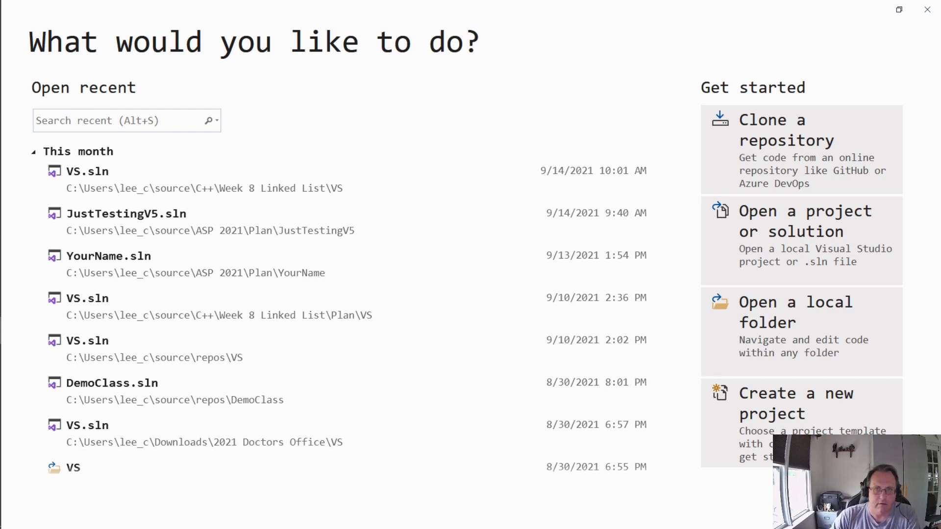
{"action": "mouse_move", "coordinate": [478, 345]}
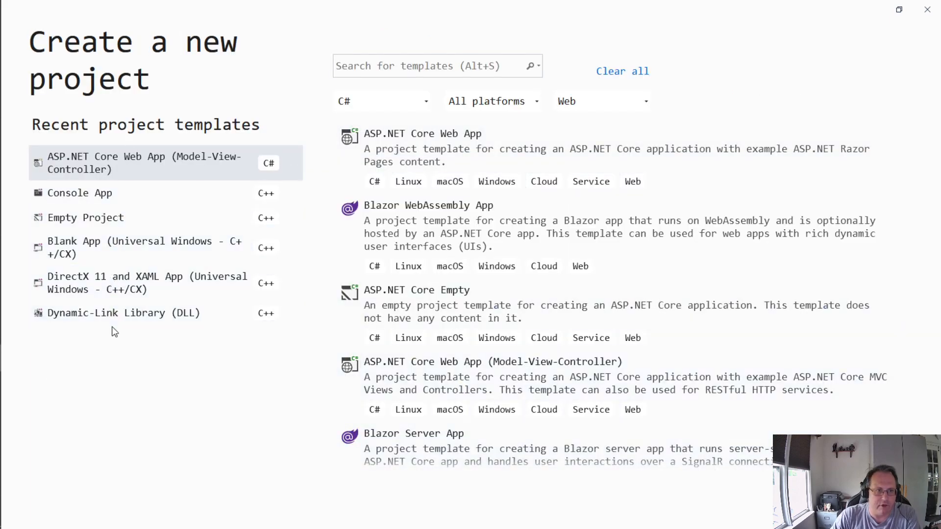
{"action": "mouse_move", "coordinate": [132, 167]}
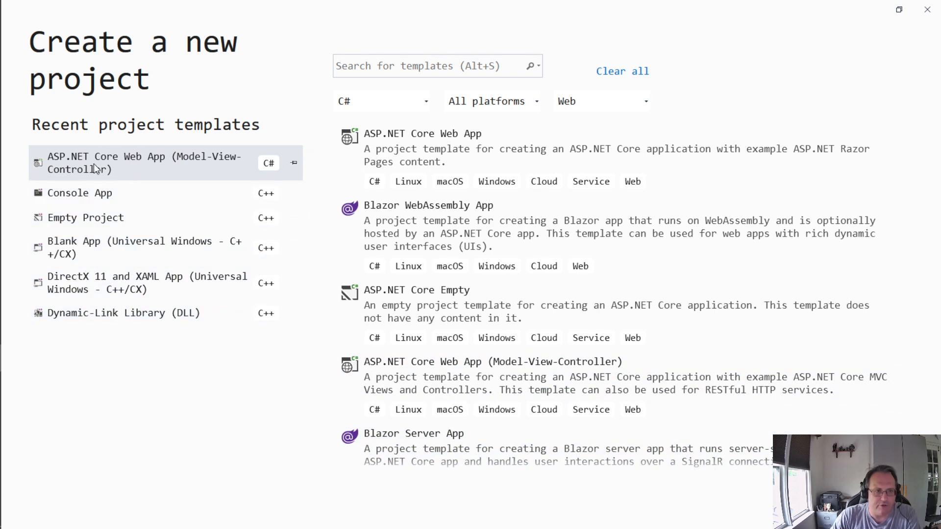
{"action": "mouse_move", "coordinate": [110, 177]}
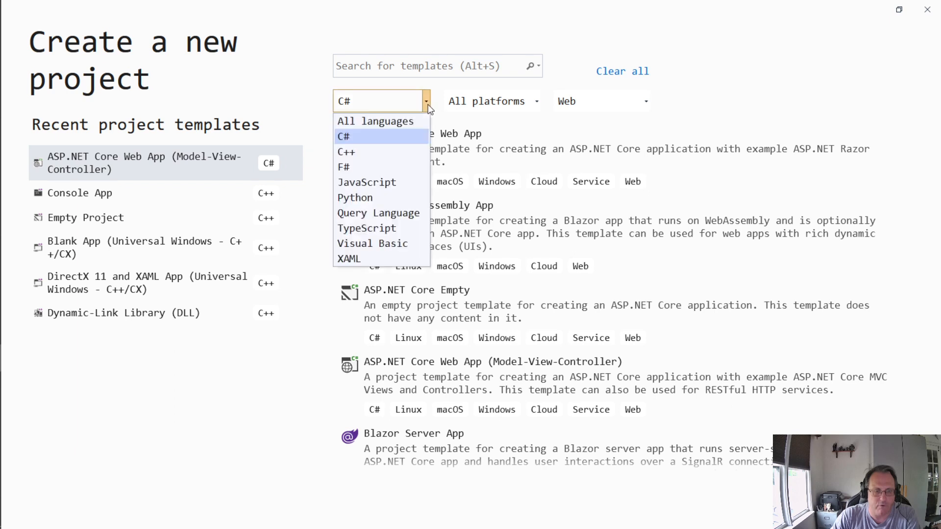
{"action": "mouse_move", "coordinate": [401, 127]}
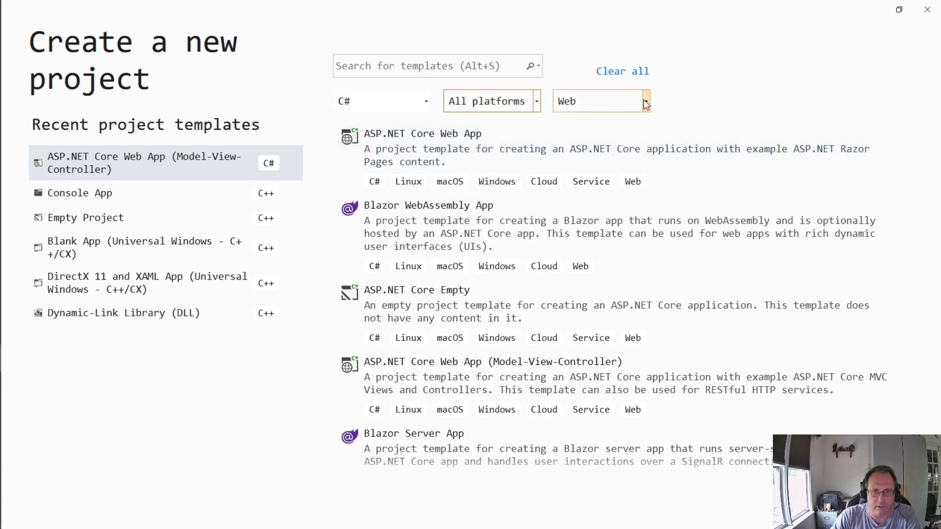
Keep Web as the project-type filter for the C# templates
{"action": "left_click", "coordinate": [645, 101]}
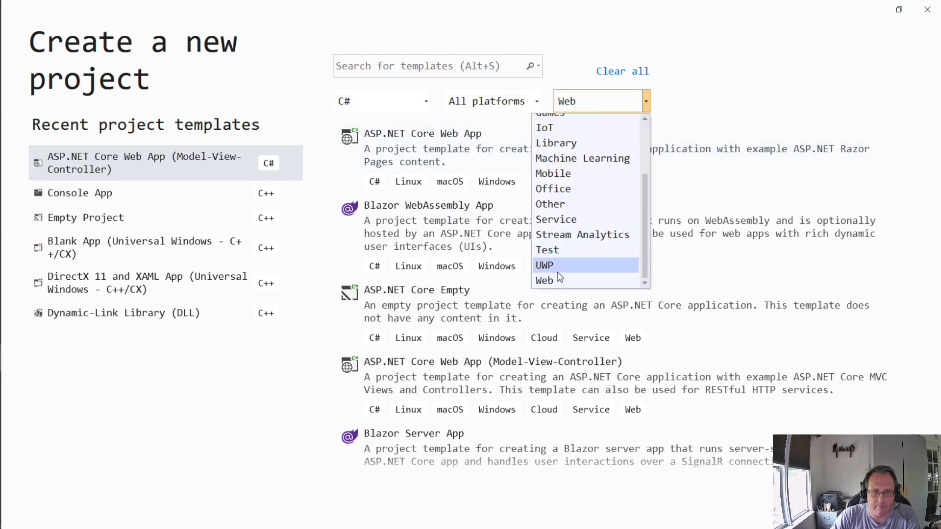
{"action": "left_click", "coordinate": [544, 280]}
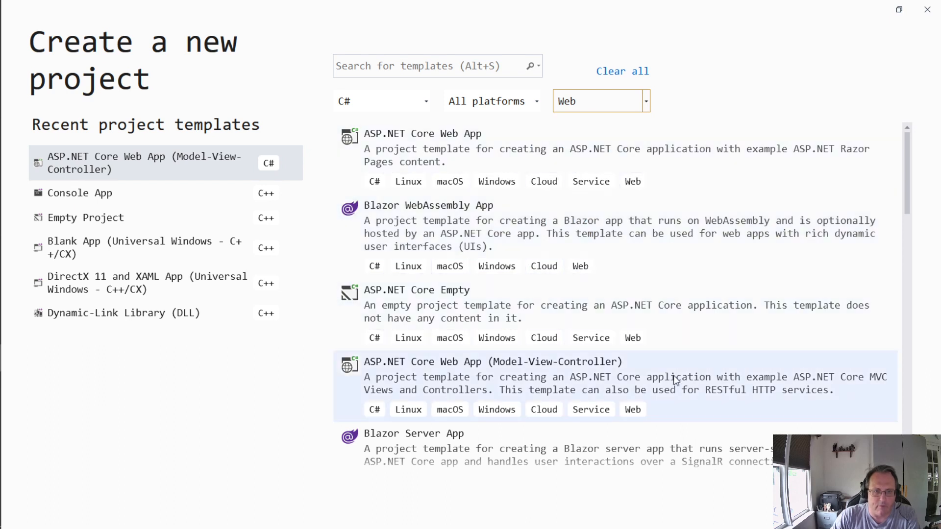
{"action": "mouse_move", "coordinate": [455, 380]}
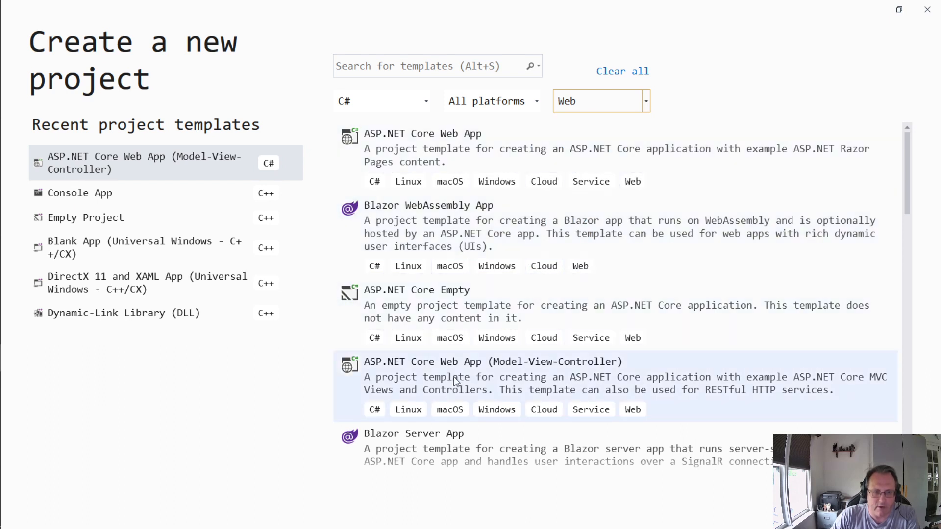
{"action": "mouse_move", "coordinate": [579, 382]}
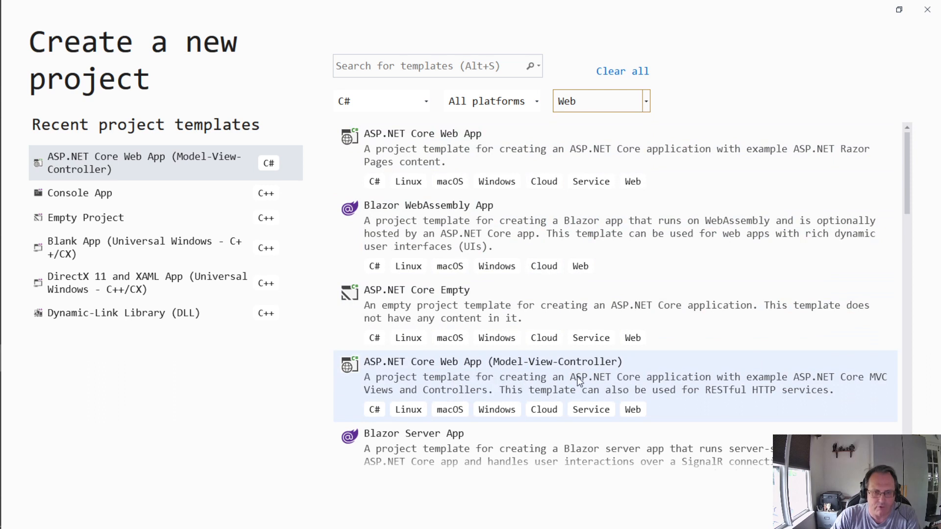
{"action": "mouse_move", "coordinate": [559, 394]}
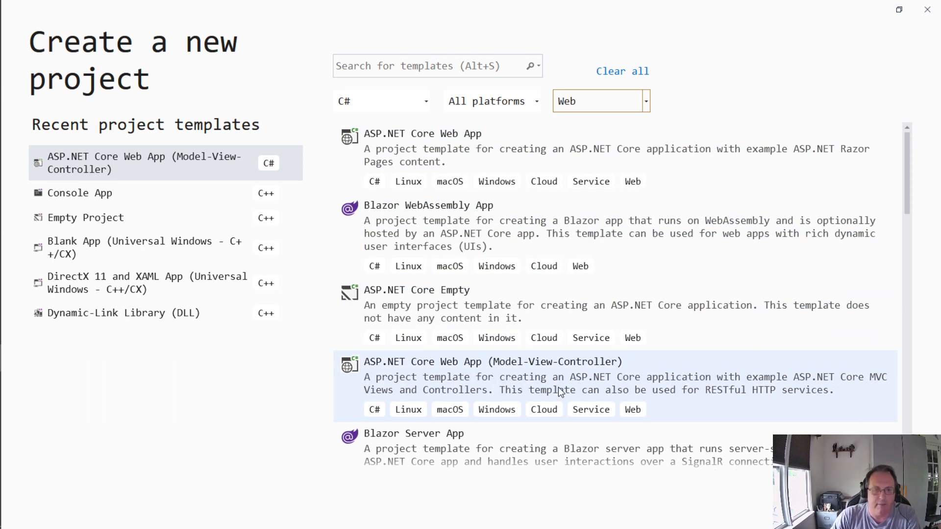
{"action": "mouse_move", "coordinate": [550, 371]}
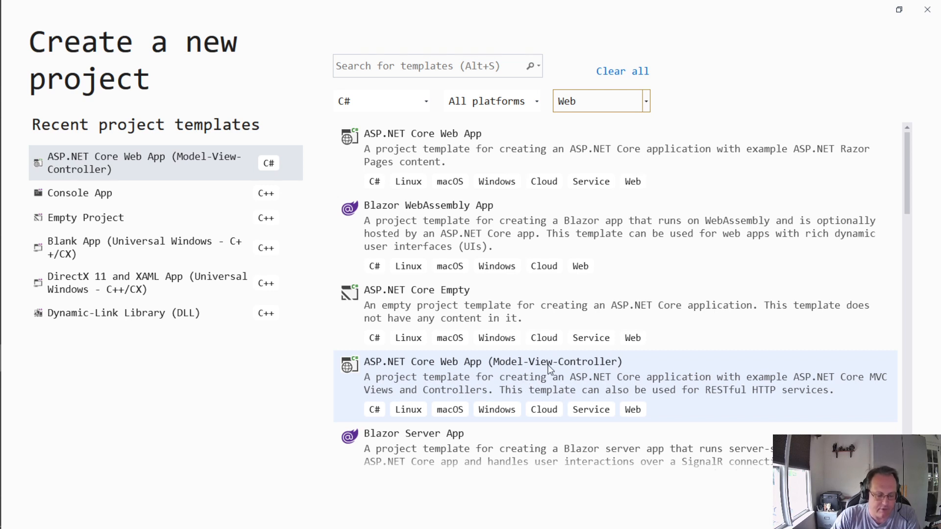
{"action": "mouse_move", "coordinate": [581, 368]}
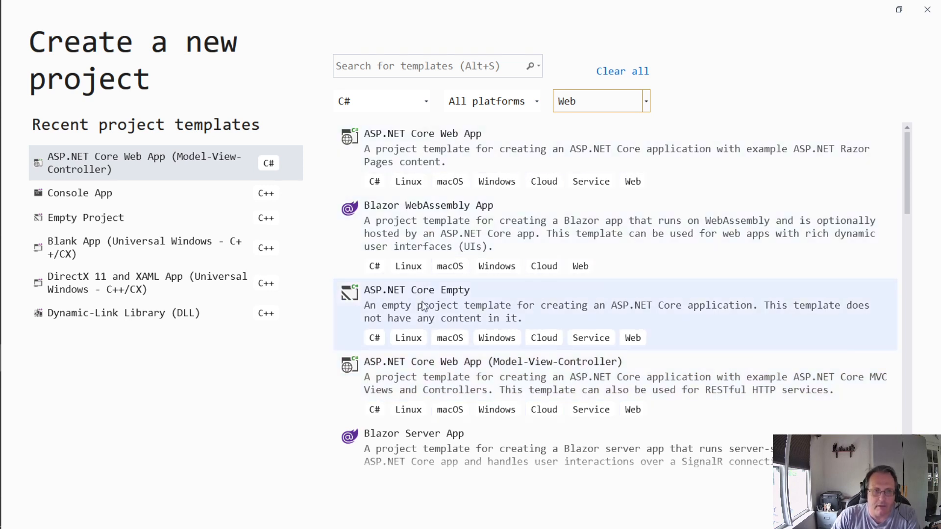
{"action": "mouse_move", "coordinate": [422, 316]}
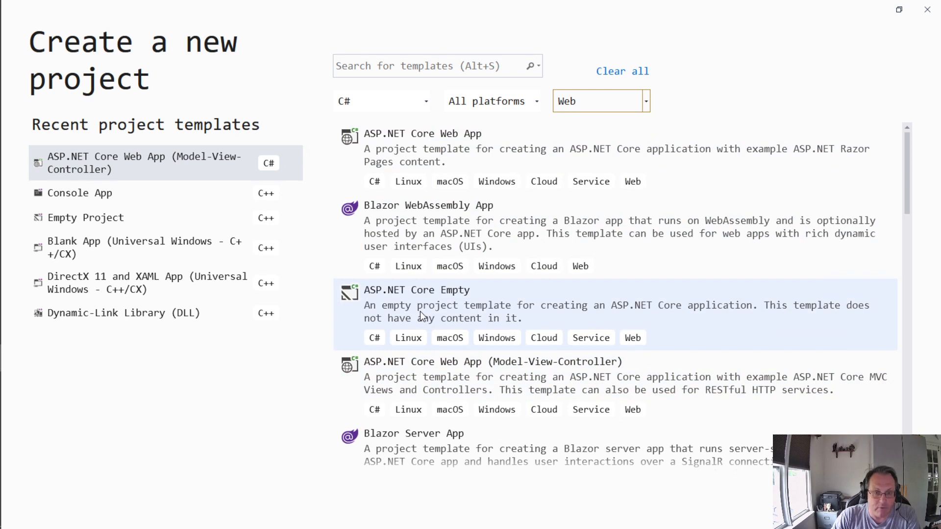
{"action": "mouse_move", "coordinate": [465, 310]}
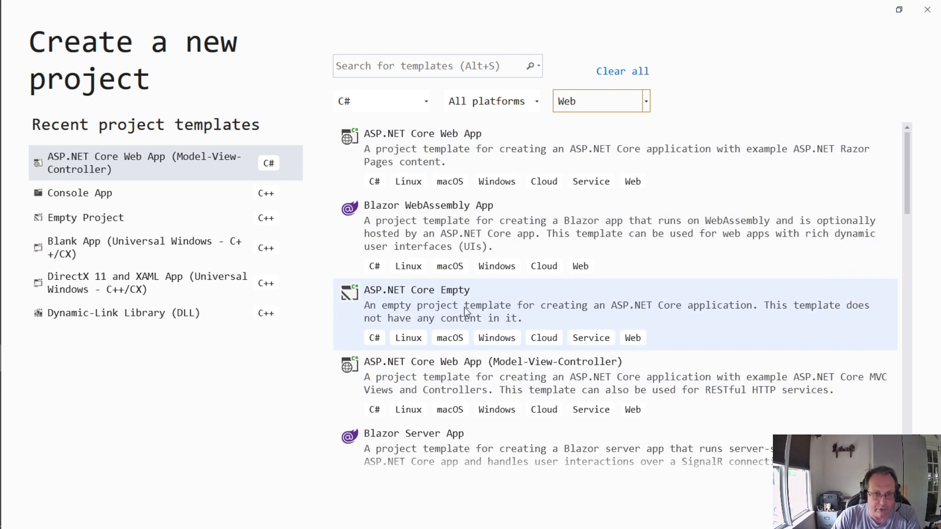
{"action": "mouse_move", "coordinate": [473, 309]}
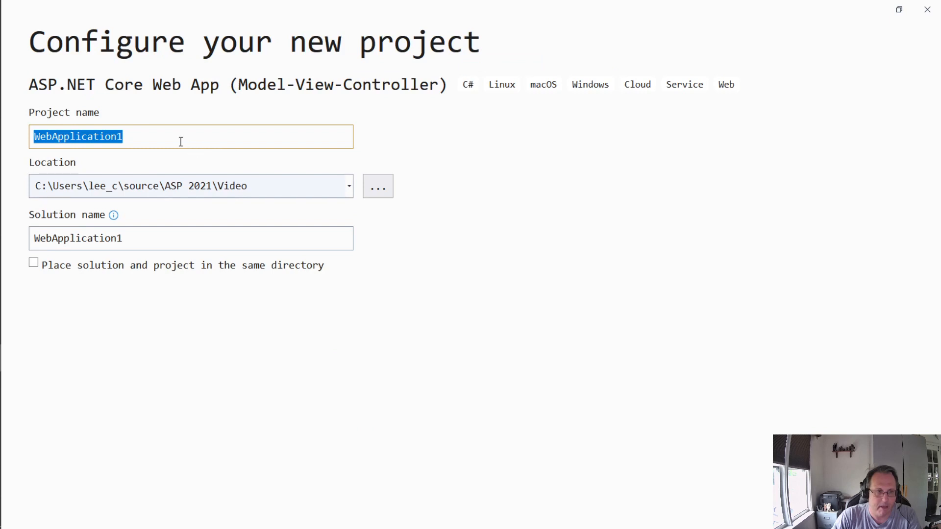
Name the project MVCVideo and browse for the Video save folder
{"action": "type", "text": "MVC"}
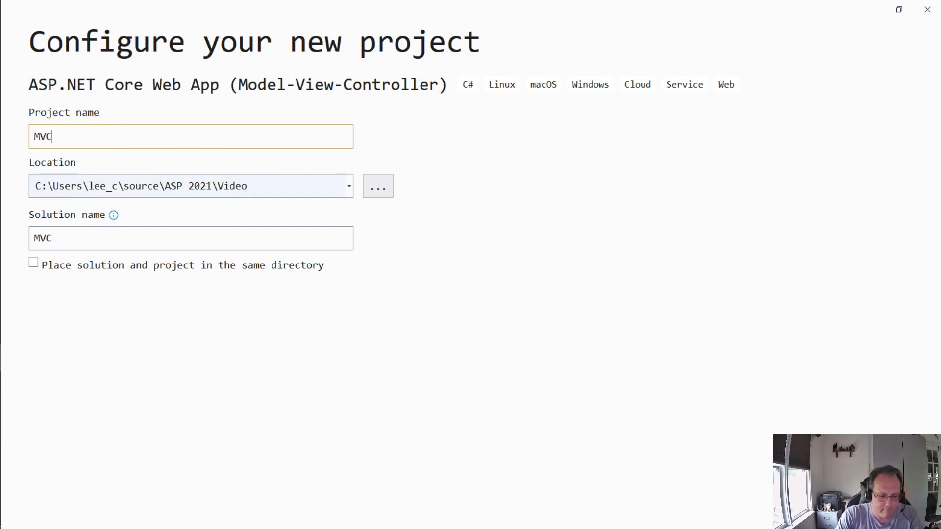
{"action": "type", "text": "Video"}
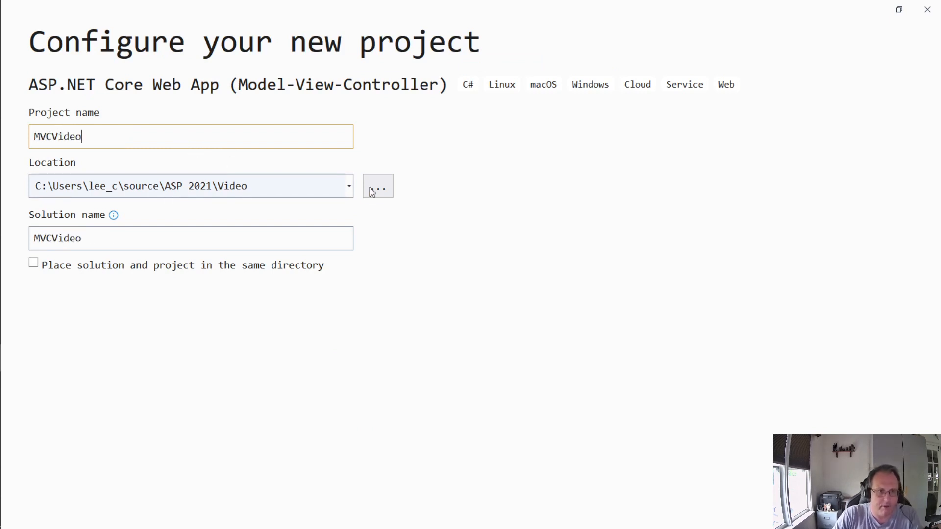
{"action": "left_click", "coordinate": [376, 187]}
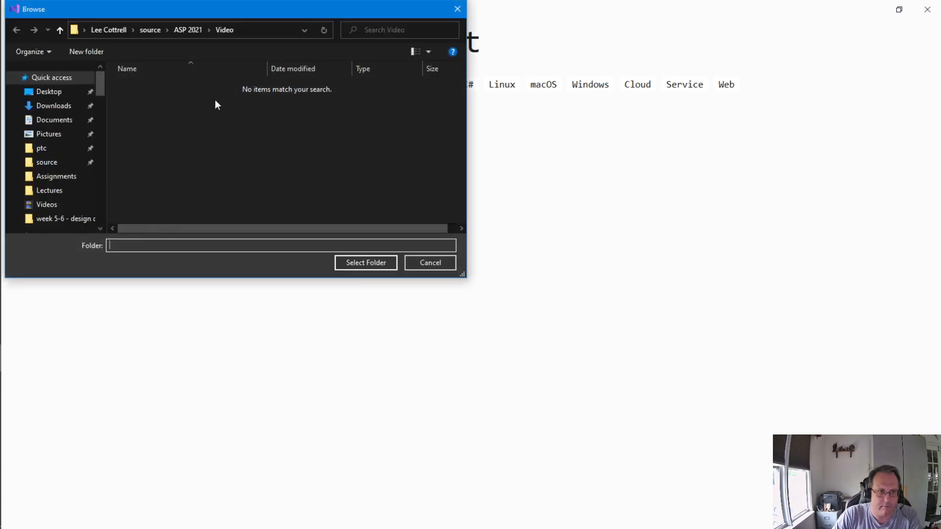
{"action": "mouse_move", "coordinate": [347, 277]}
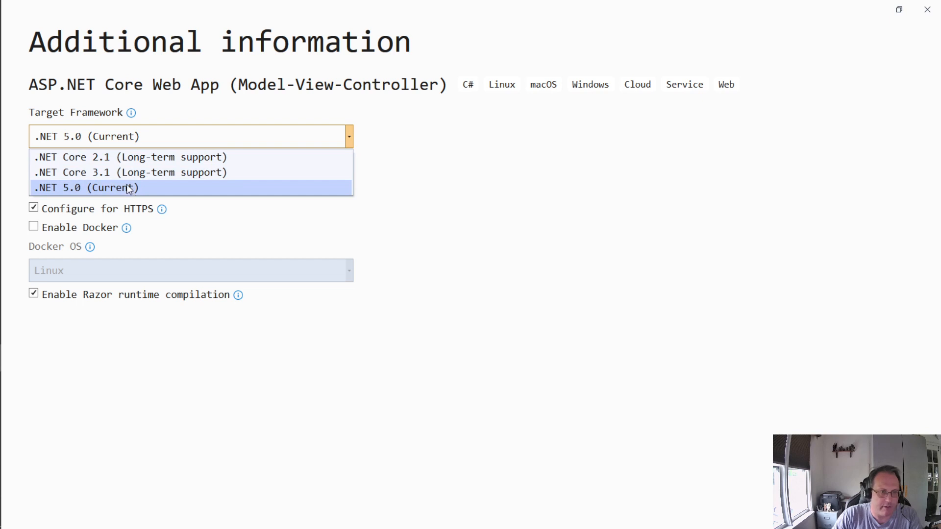
{"action": "mouse_move", "coordinate": [121, 191]}
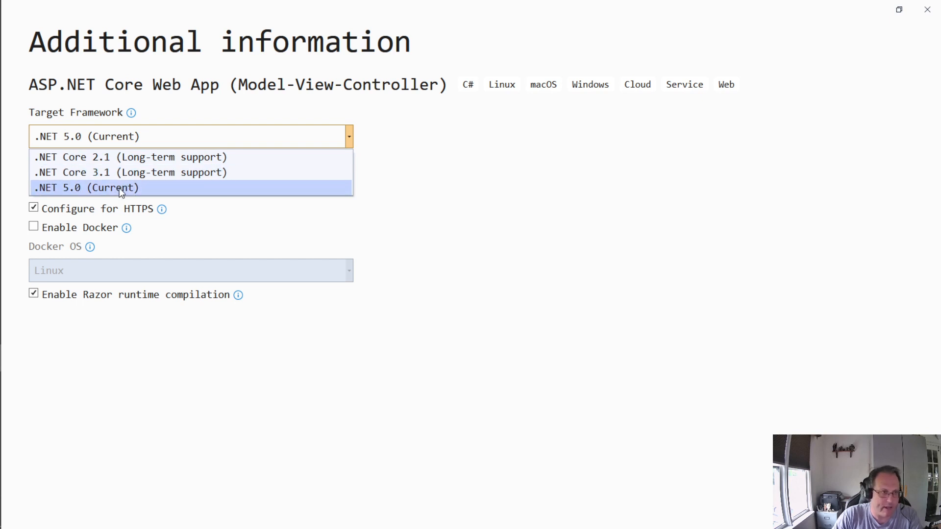
{"action": "mouse_move", "coordinate": [120, 162]}
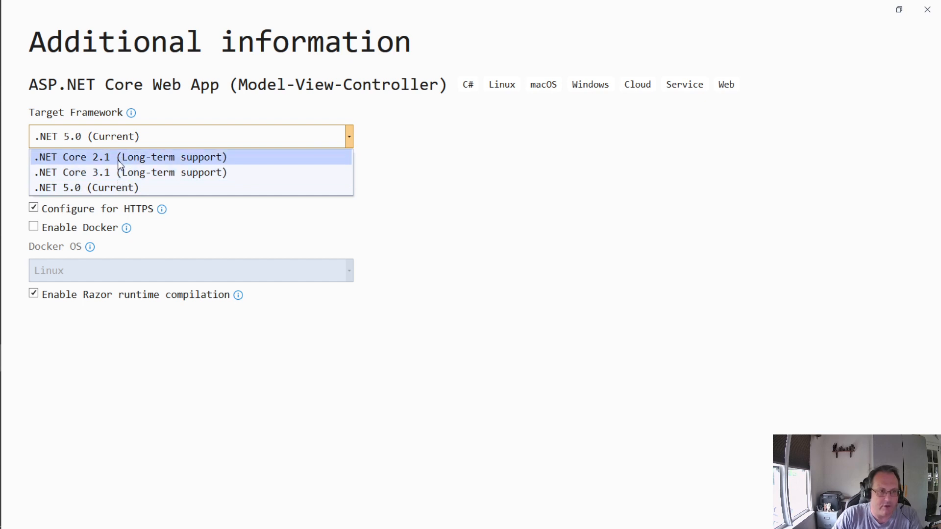
{"action": "mouse_move", "coordinate": [118, 188]}
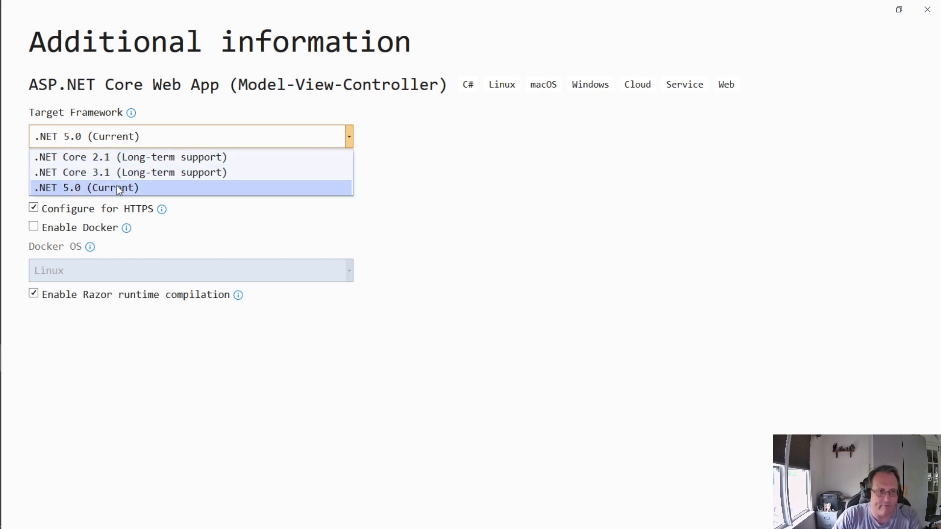
Keep .NET 5.0 as the target framework for the new MVC app
{"action": "left_click", "coordinate": [118, 188]}
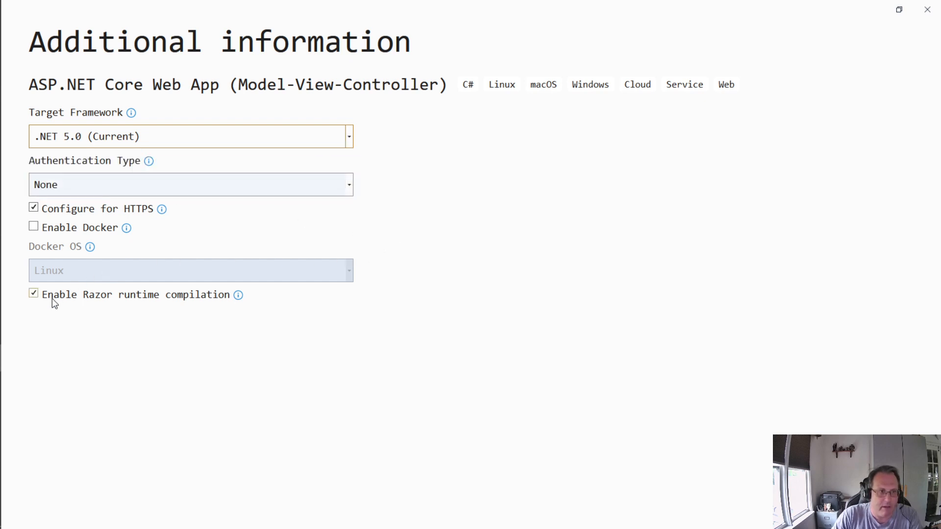
{"action": "mouse_move", "coordinate": [53, 307]}
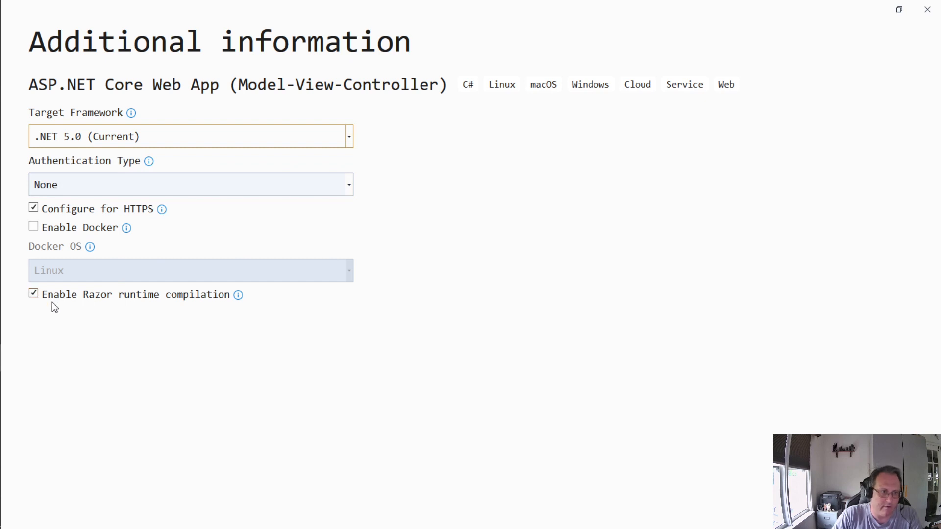
{"action": "mouse_move", "coordinate": [239, 294]}
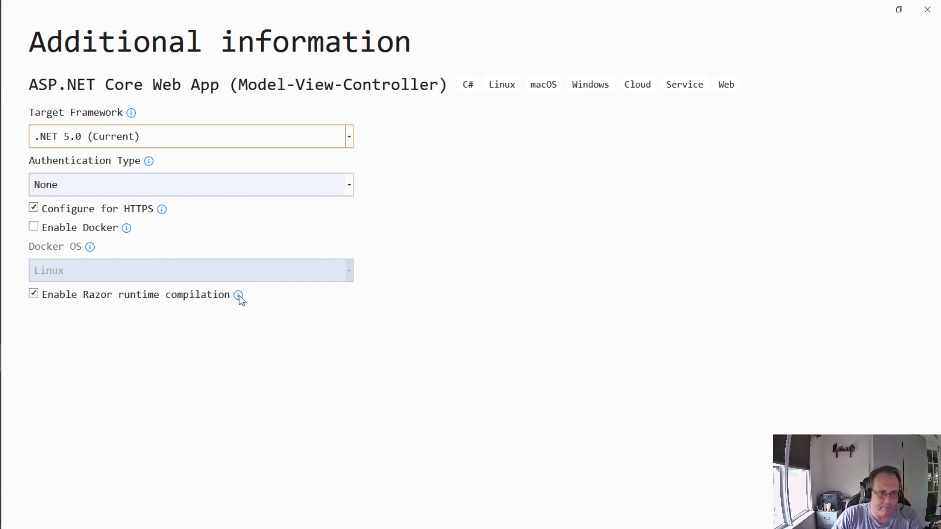
{"action": "mouse_move", "coordinate": [237, 295]}
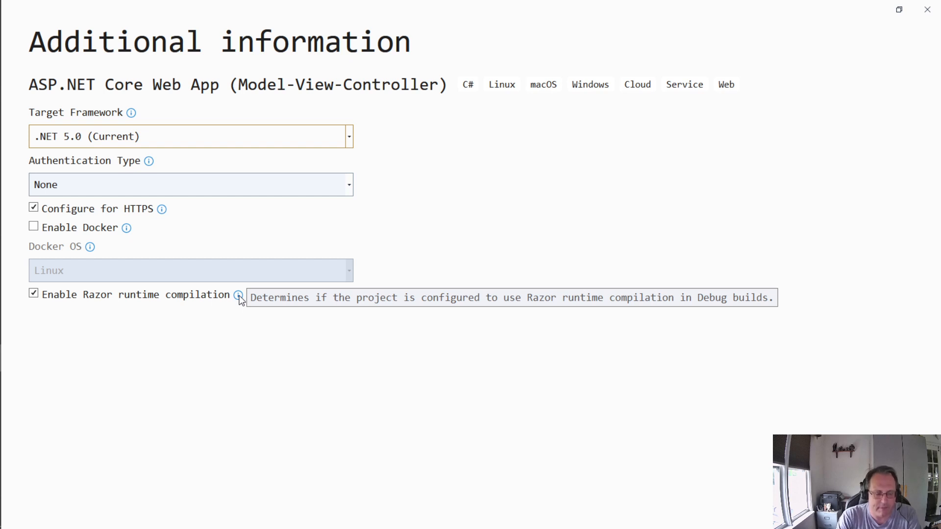
{"action": "mouse_move", "coordinate": [239, 299]}
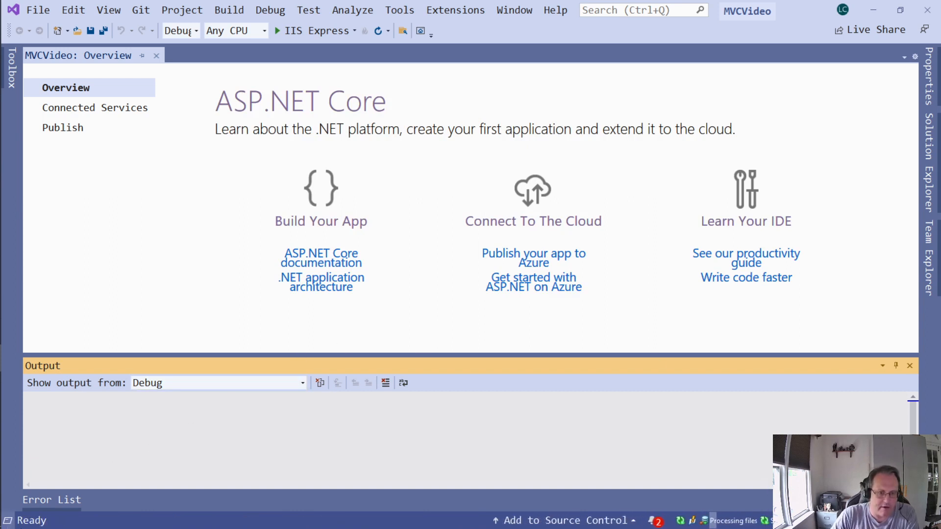
{"action": "mouse_move", "coordinate": [46, 520]}
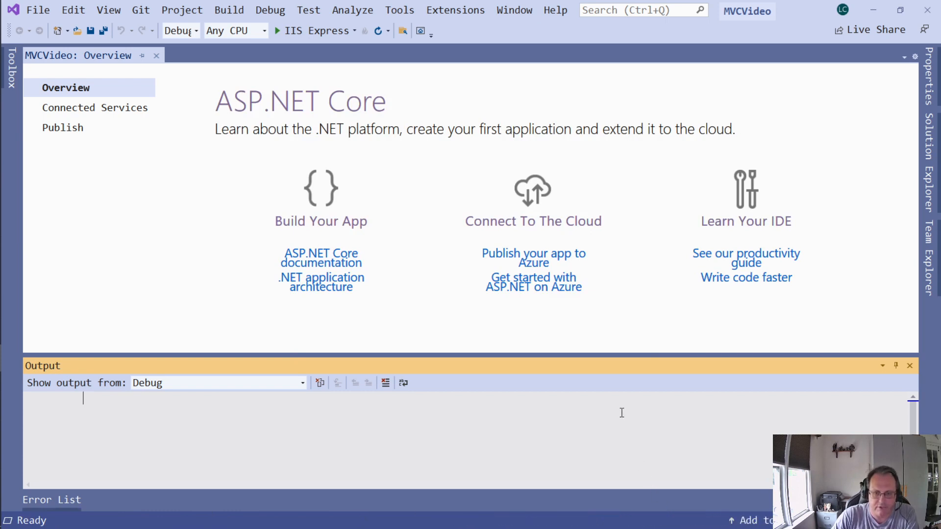
{"action": "mouse_move", "coordinate": [462, 100]}
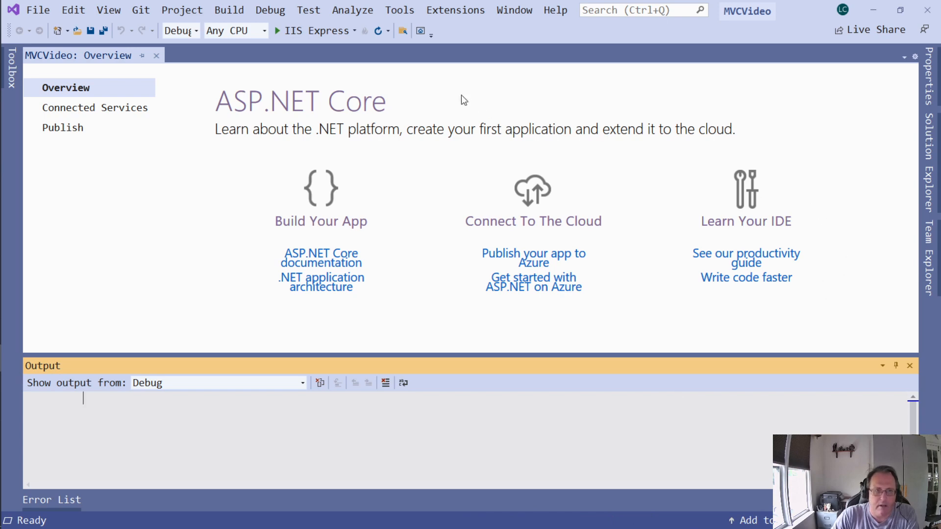
{"action": "mouse_move", "coordinate": [277, 45]}
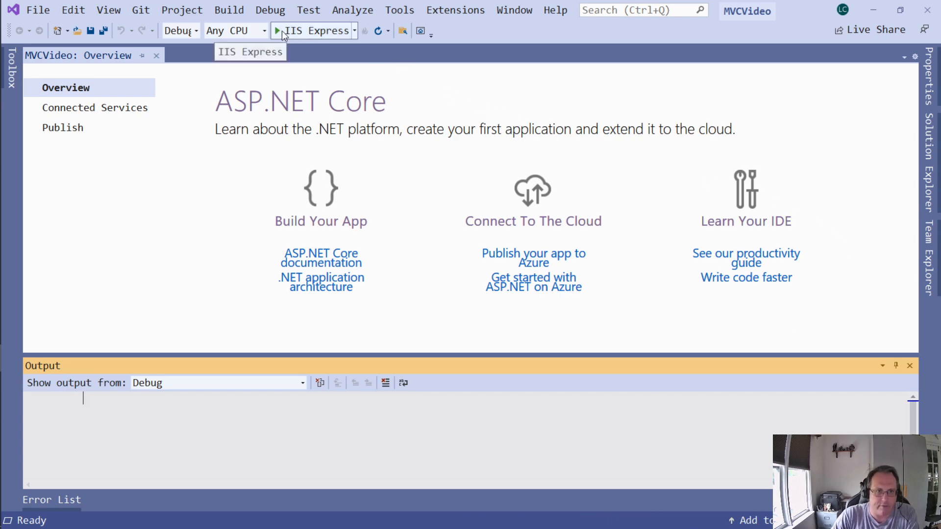
Build and run MVCVideo on IIS Express
{"action": "left_click", "coordinate": [279, 31]}
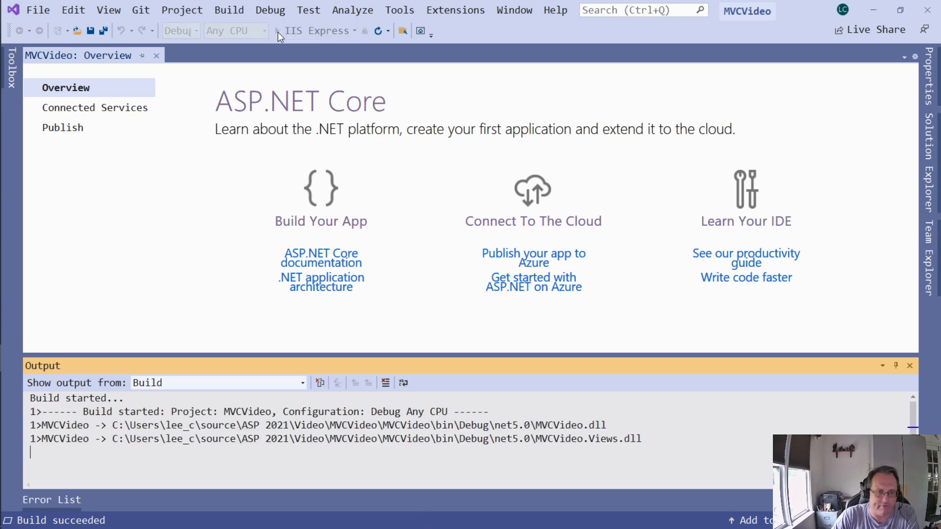
{"action": "left_click", "coordinate": [281, 30]}
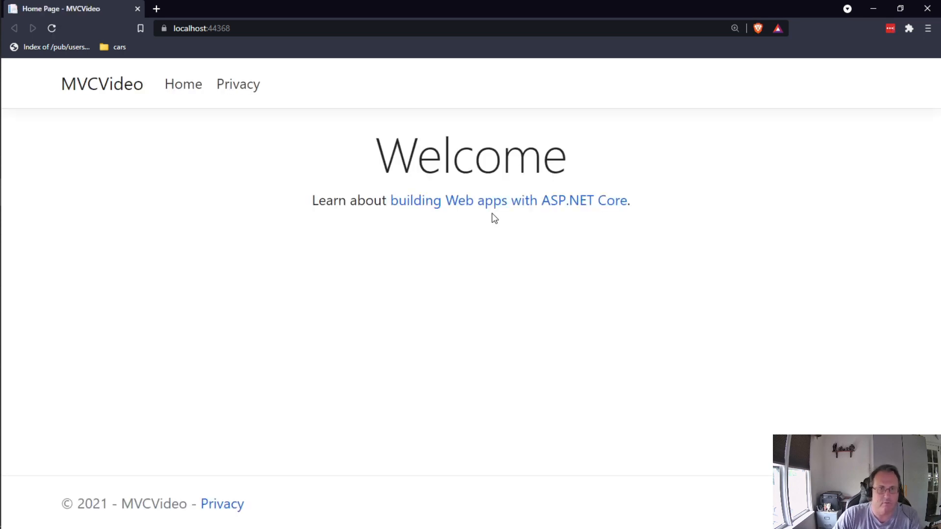
{"action": "left_click", "coordinate": [238, 84]}
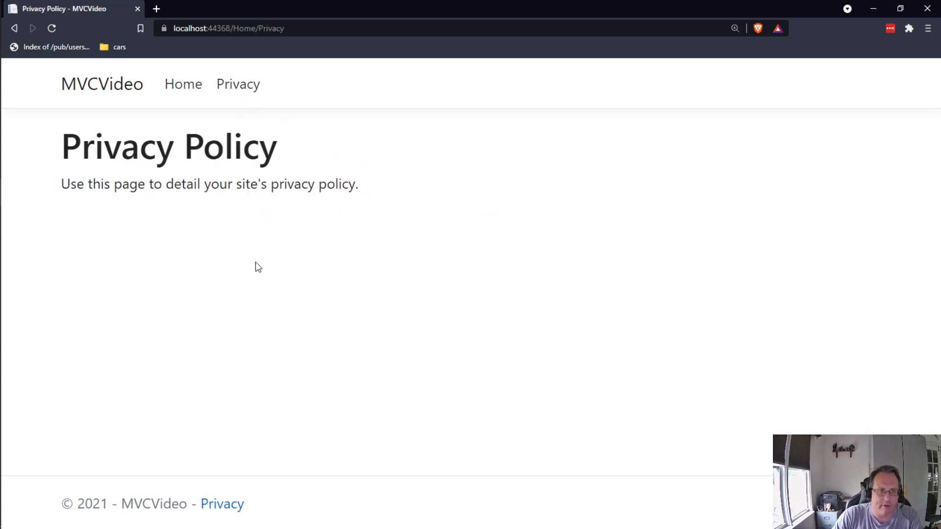
{"action": "left_click", "coordinate": [100, 85]}
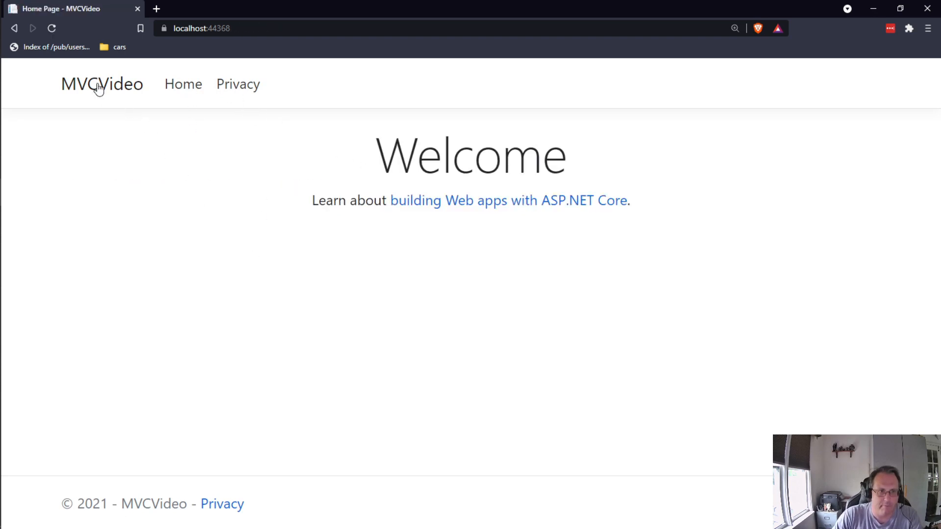
{"action": "mouse_move", "coordinate": [205, 296]}
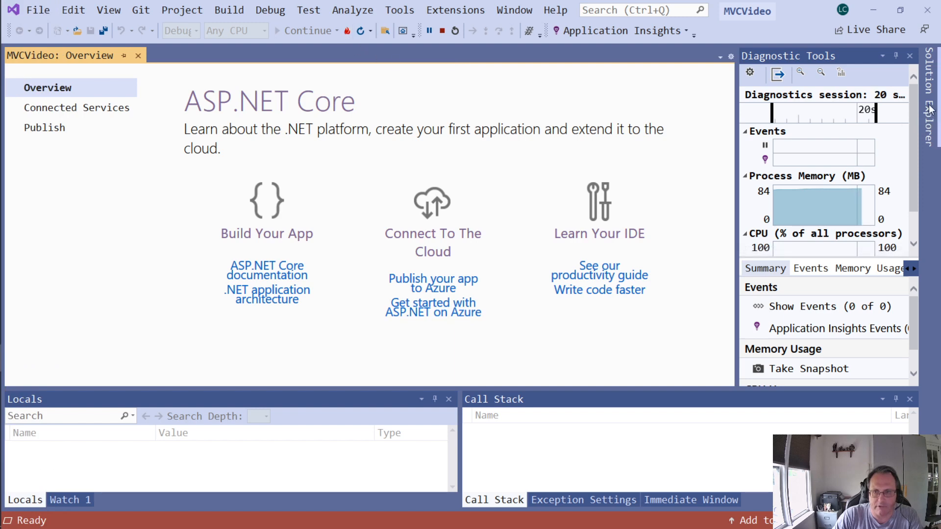
Show Solution Explorer and expand Views > Home to reveal Index.cshtml and Privacy.cshtml
{"action": "left_click", "coordinate": [928, 118]}
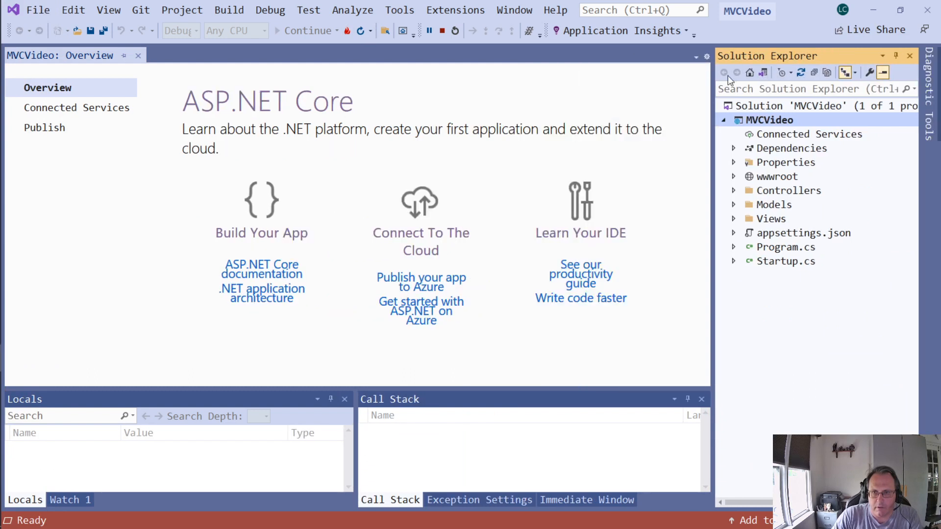
{"action": "mouse_move", "coordinate": [776, 193]}
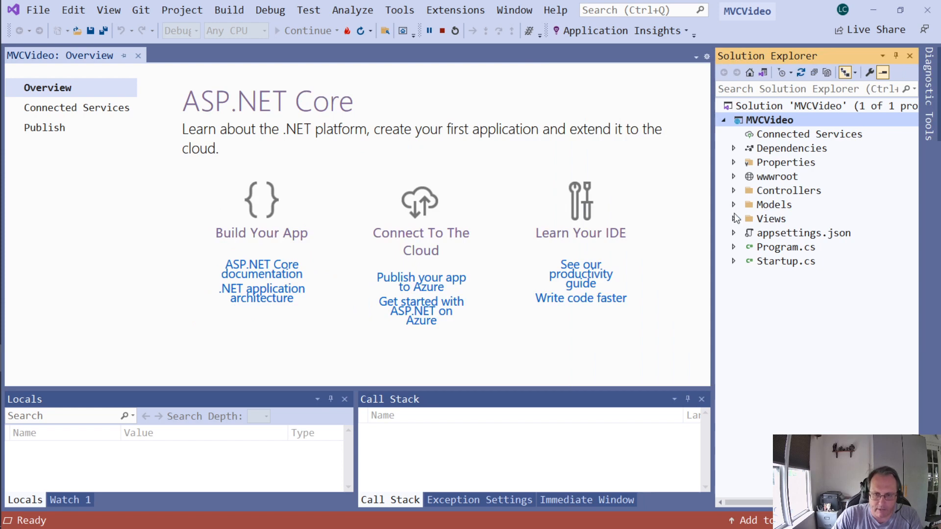
{"action": "mouse_move", "coordinate": [734, 222]}
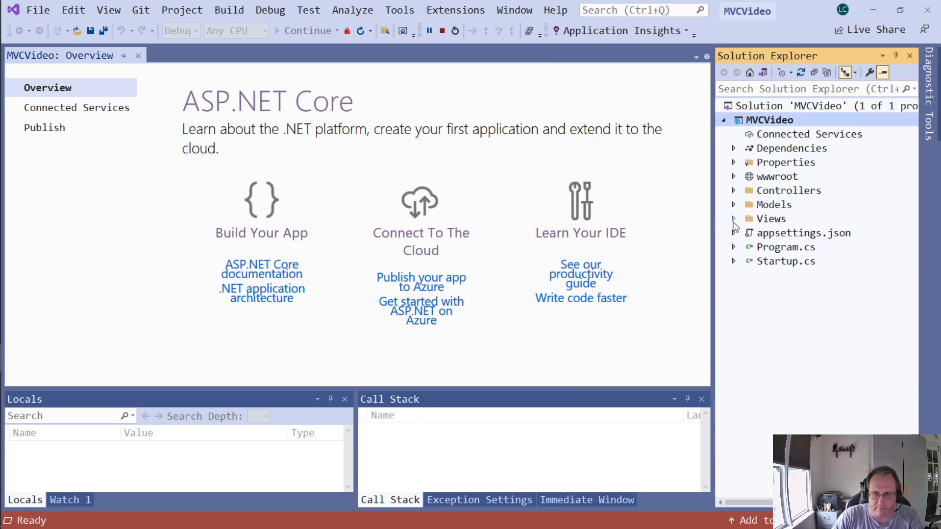
{"action": "left_click", "coordinate": [732, 218]}
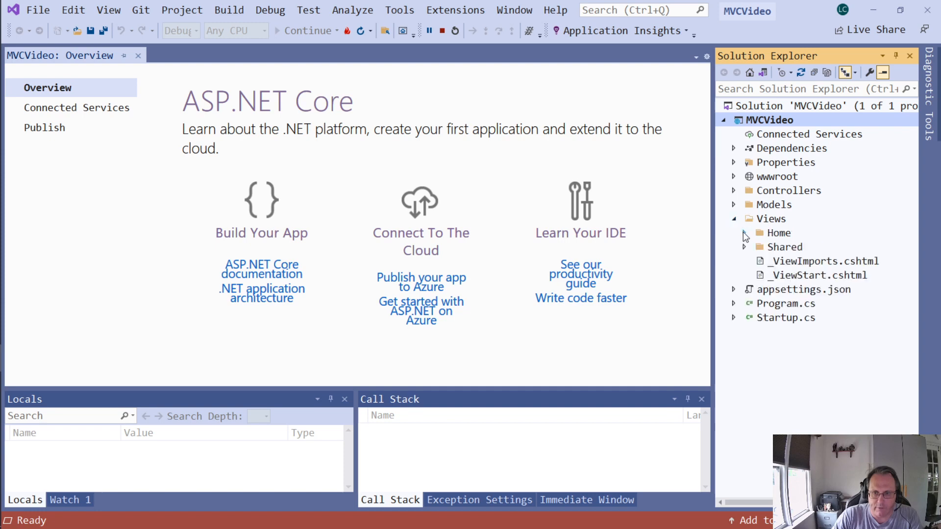
{"action": "left_click", "coordinate": [745, 233]}
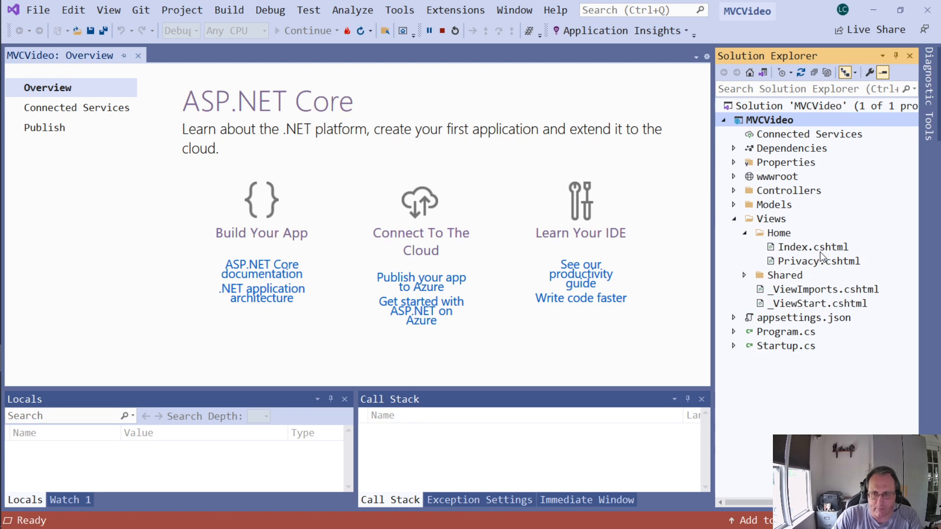
{"action": "mouse_move", "coordinate": [848, 260]}
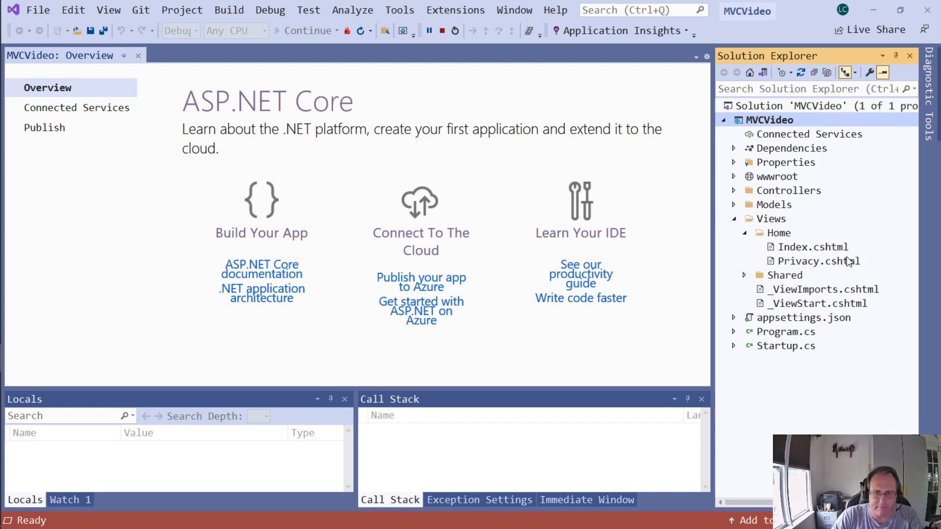
{"action": "mouse_move", "coordinate": [793, 252]}
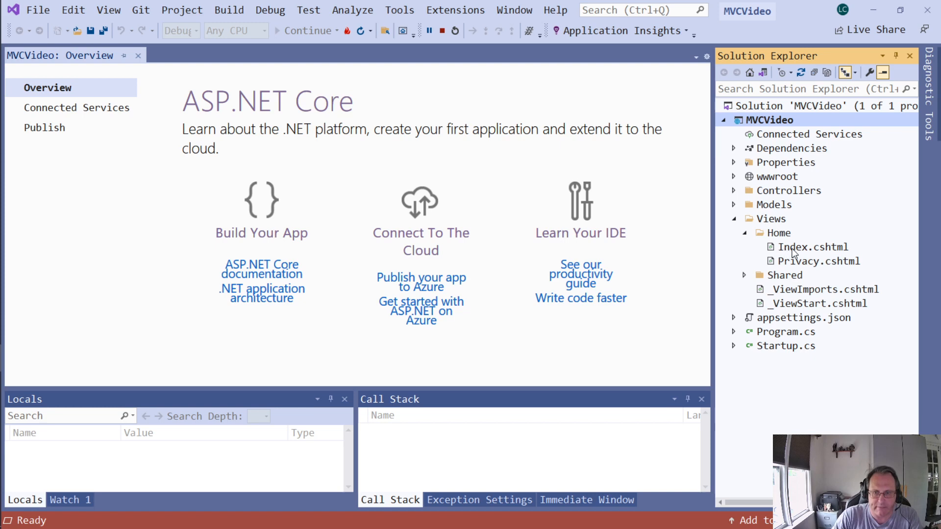
Add an h2 greeting 'Lee Cottre…' to Index.cshtml and save it
{"action": "double_click", "coordinate": [812, 247]}
{"action": "type", "text": "<h2></h2>"}
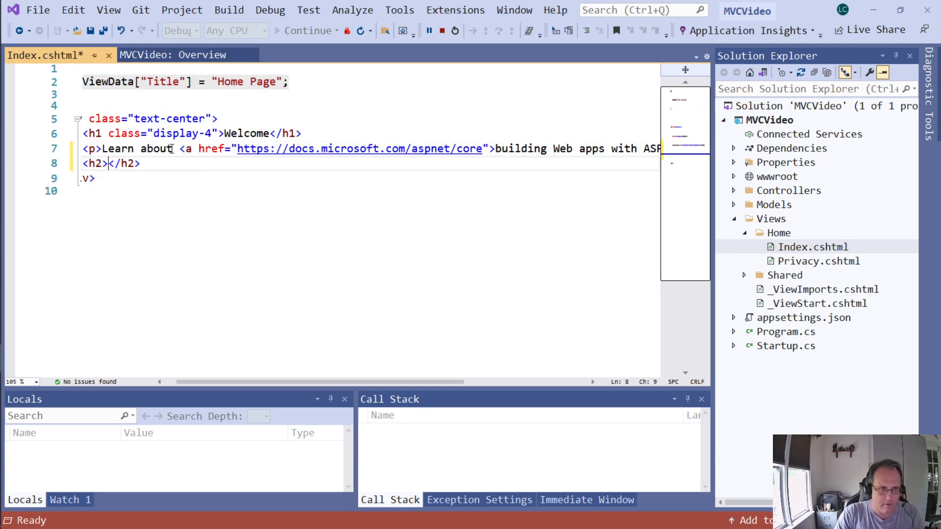
{"action": "type", "text": "Lee Cottrell is here!"}
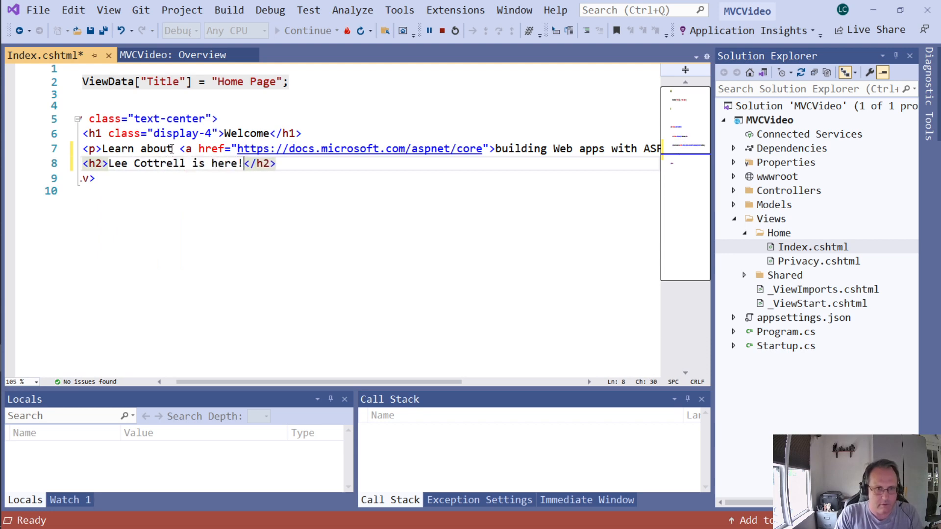
{"action": "key", "text": "Ctrl+s"}
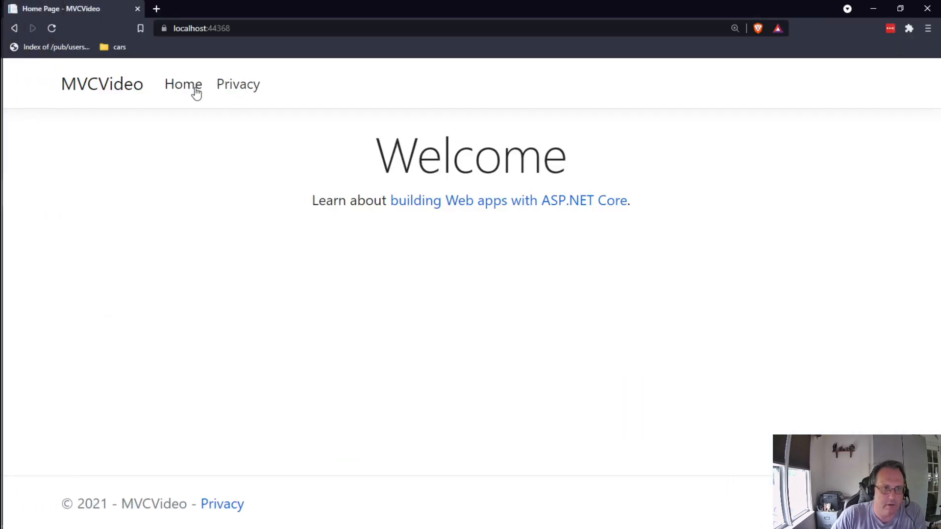
Navigate the site's navbar back to the MVCVideo home page
{"action": "left_click", "coordinate": [238, 84]}
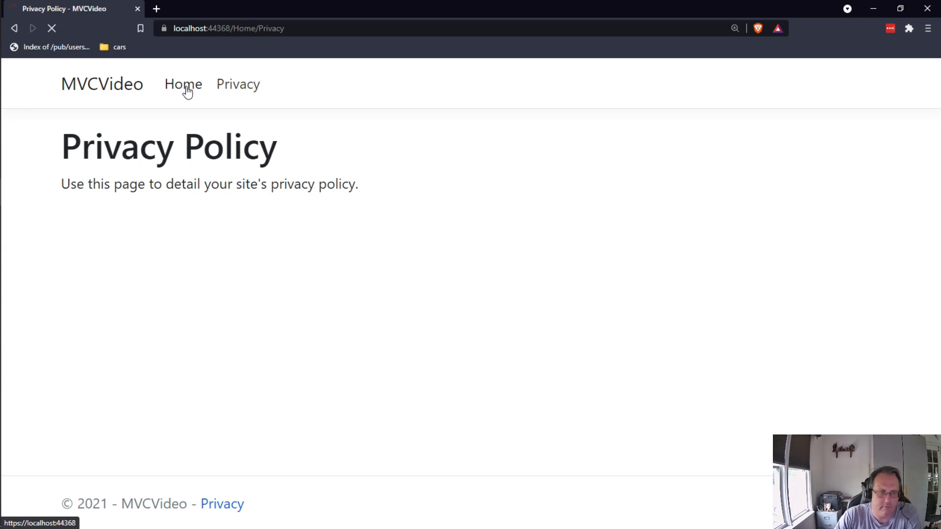
{"action": "left_click", "coordinate": [183, 84]}
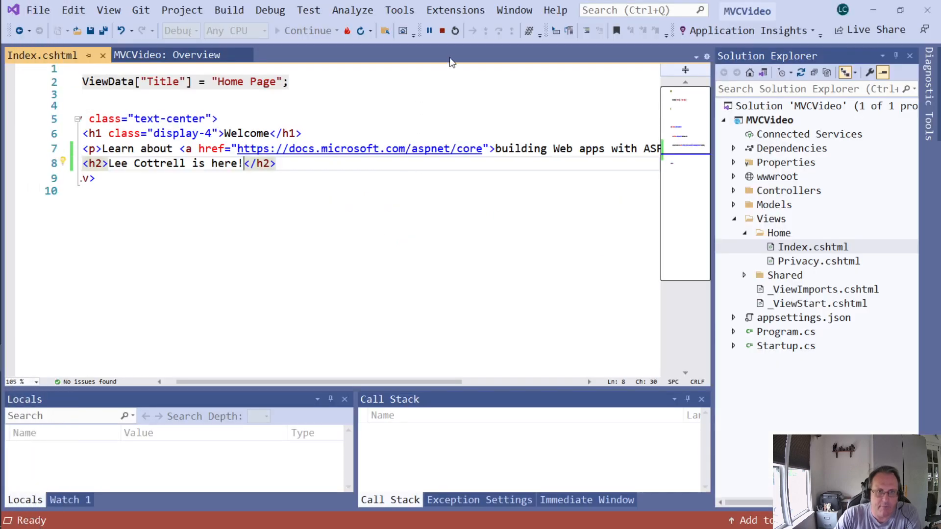
{"action": "mouse_move", "coordinate": [441, 31]}
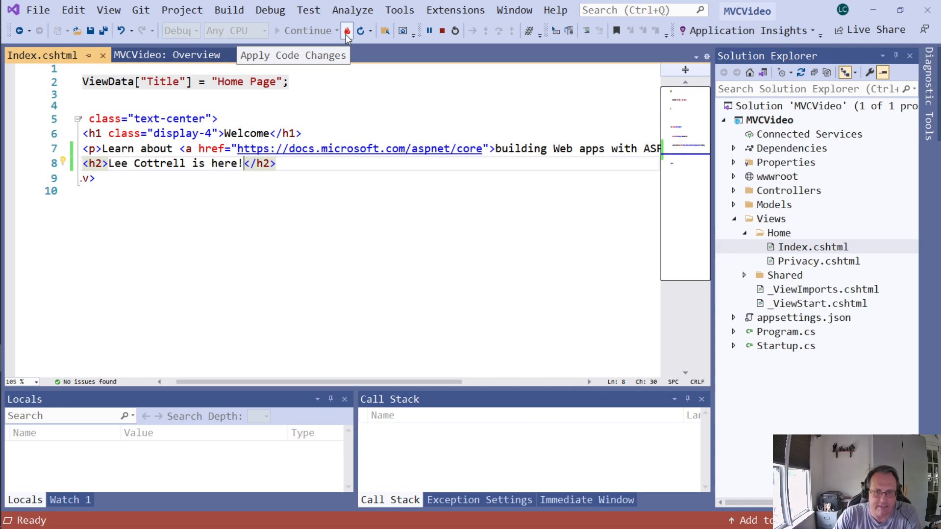
{"action": "mouse_move", "coordinate": [584, 289]}
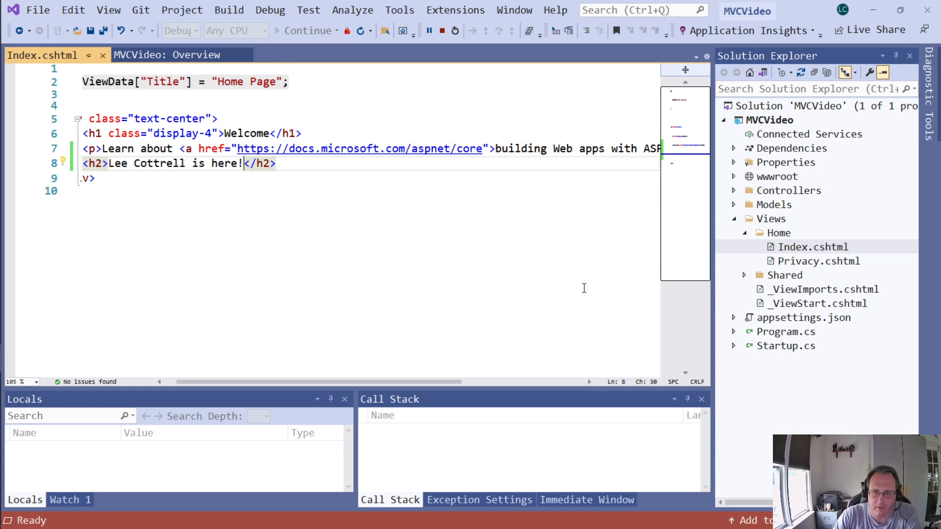
{"action": "mouse_move", "coordinate": [659, 298]}
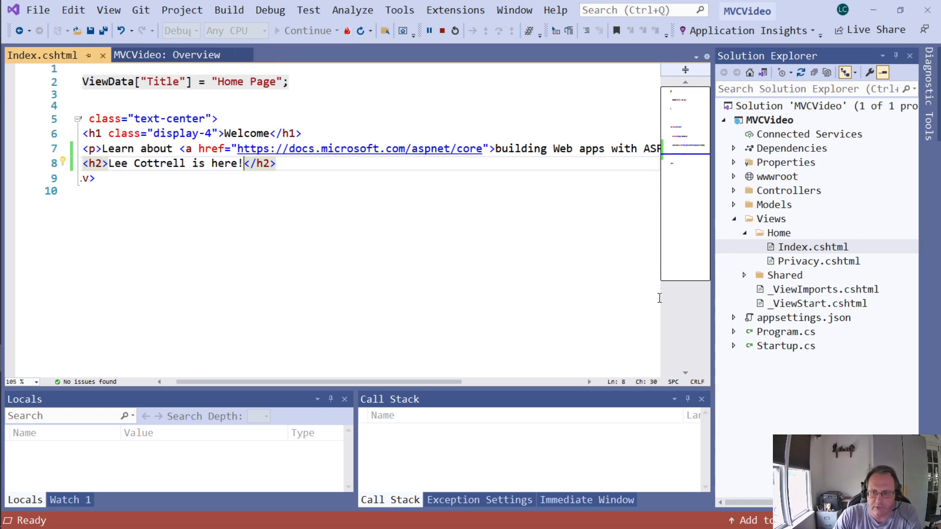
{"action": "mouse_move", "coordinate": [695, 300]}
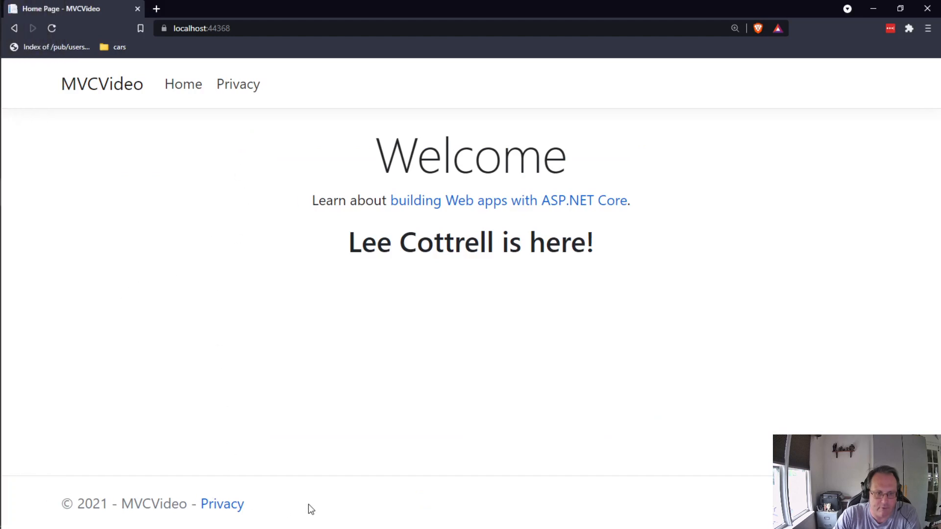
Reload the MVCVideo home page to check the greeting heading
{"action": "left_click", "coordinate": [183, 84]}
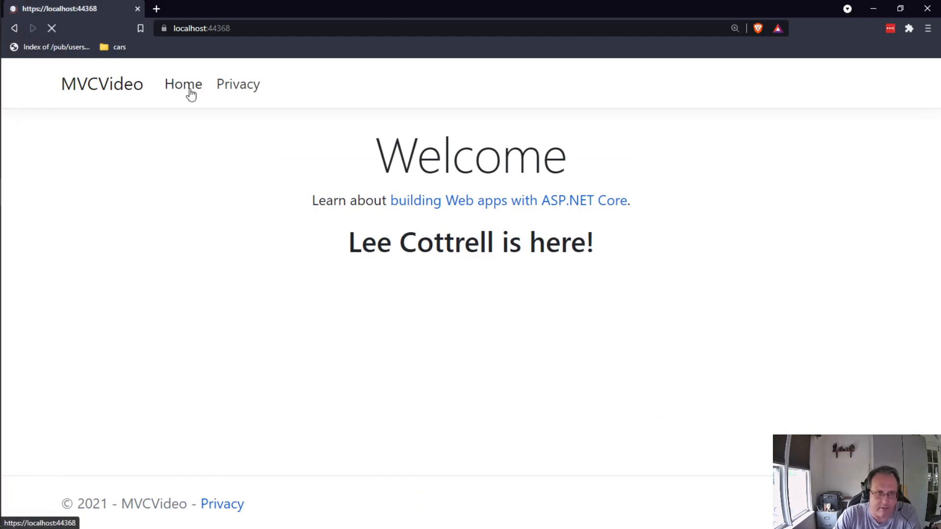
{"action": "left_click", "coordinate": [238, 83]}
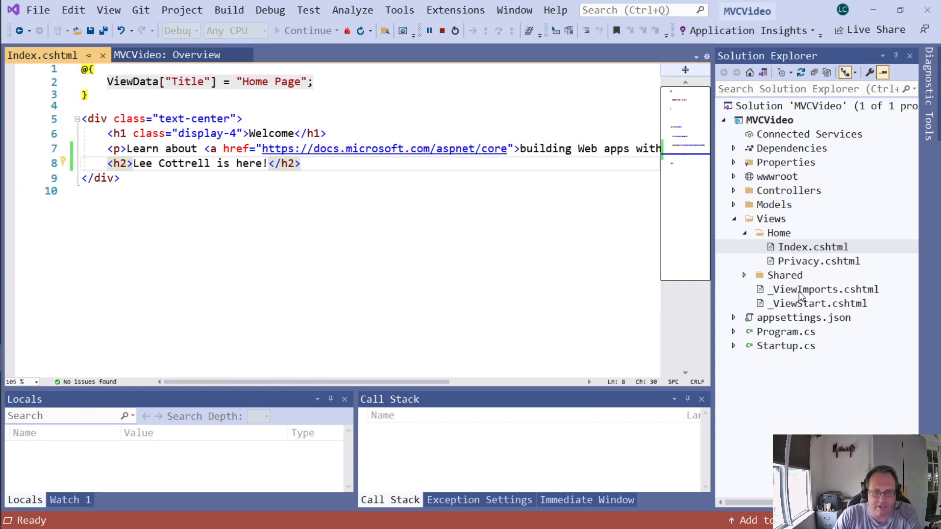
{"action": "left_click", "coordinate": [743, 275]}
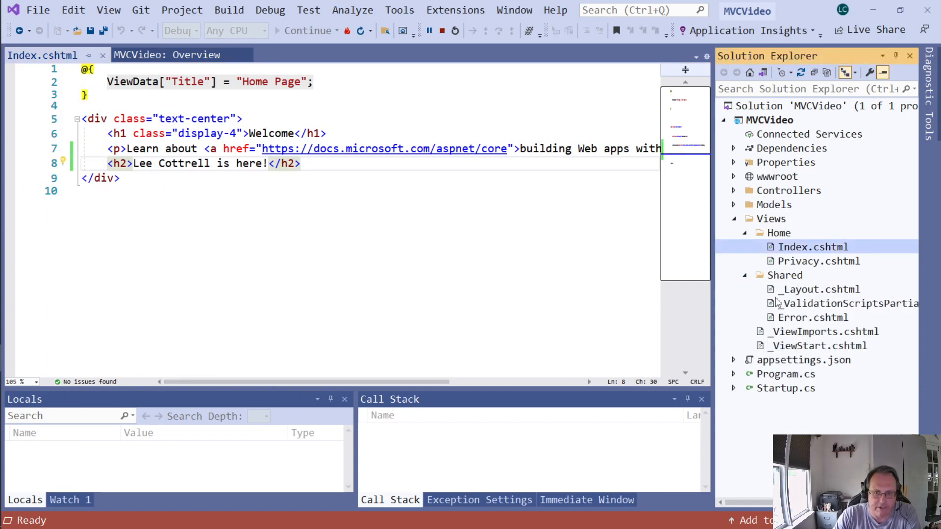
{"action": "left_click", "coordinate": [818, 289]}
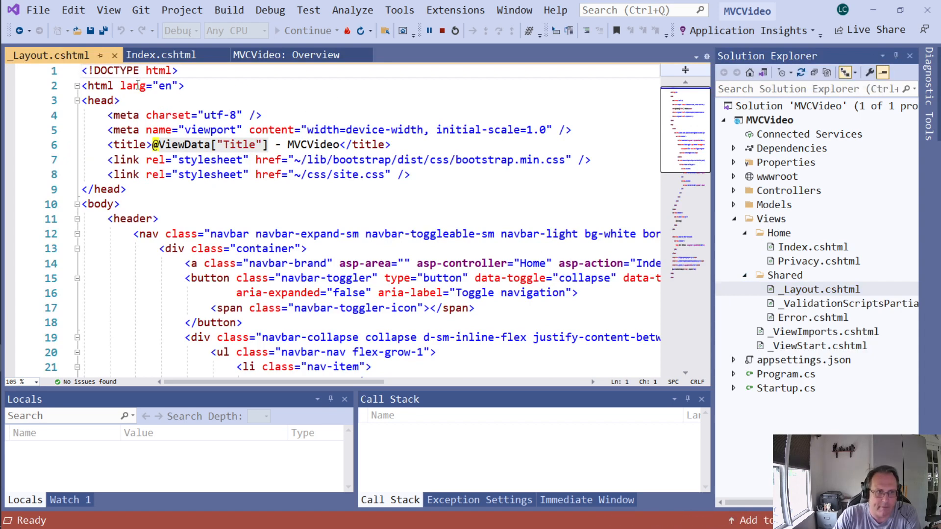
{"action": "scroll", "scroll_direction": "down", "scroll_amount": 3}
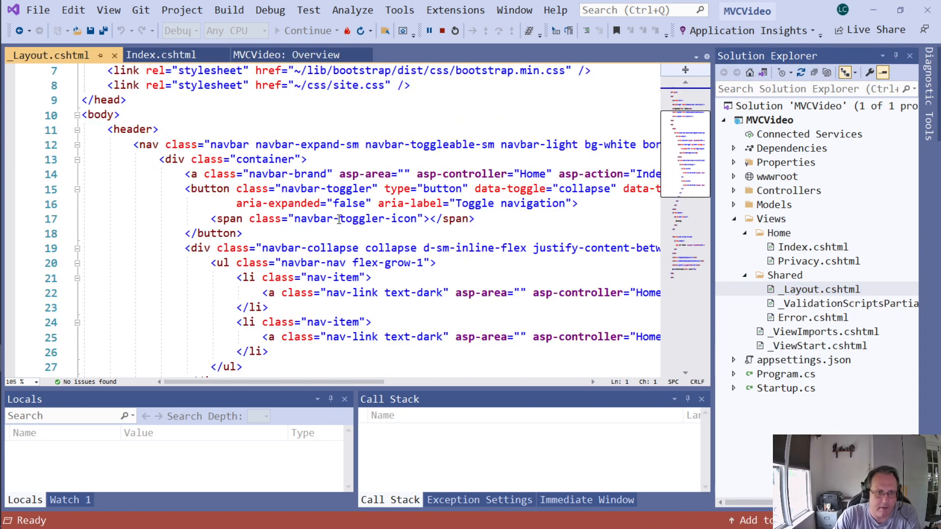
{"action": "scroll", "scroll_direction": "down", "scroll_amount": 3}
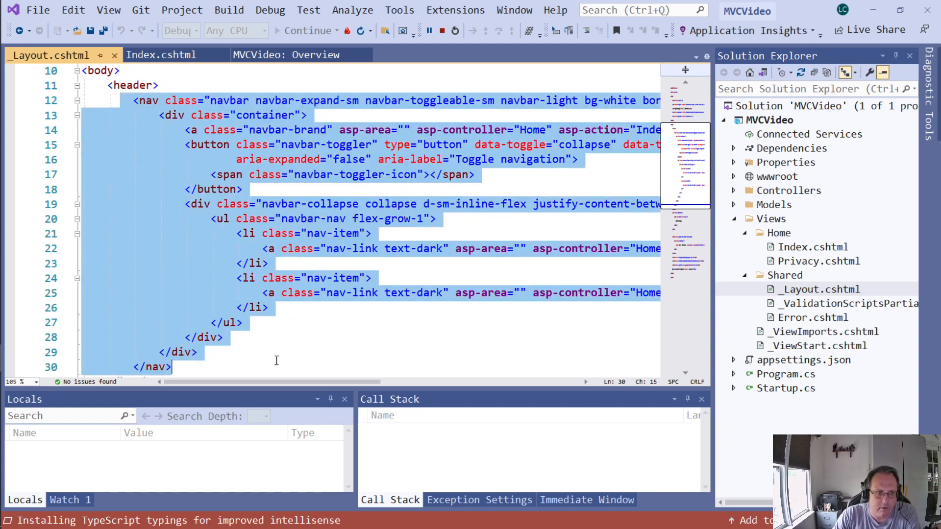
{"action": "scroll", "scroll_direction": "down", "scroll_amount": 3}
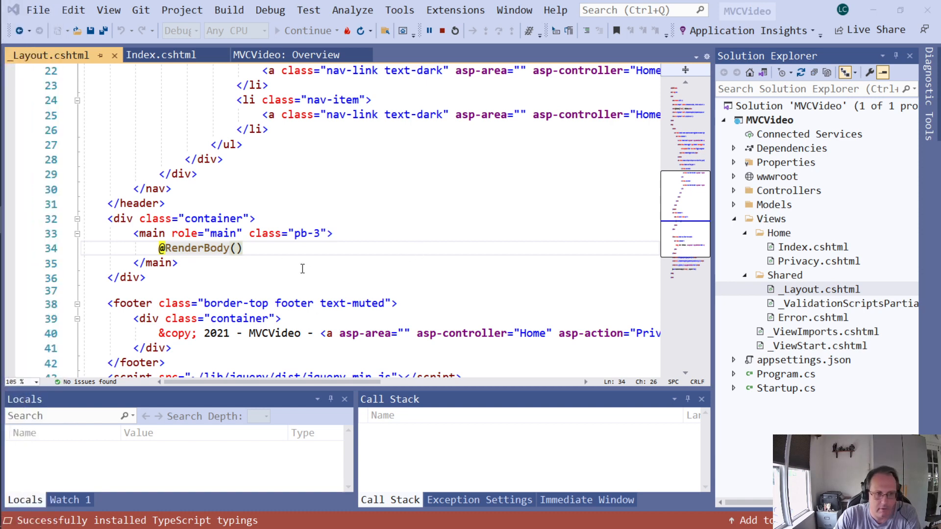
{"action": "double_click", "coordinate": [197, 248]}
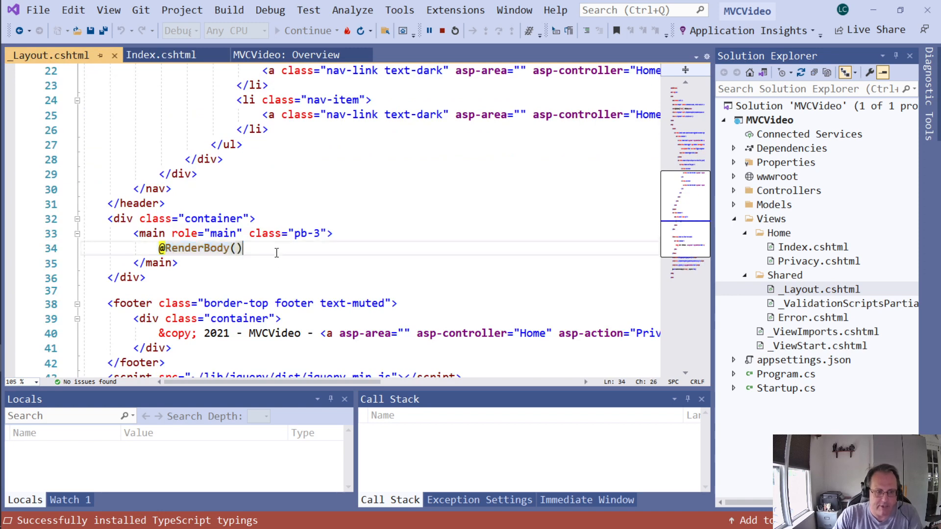
{"action": "type", "text": "Layout is changed!!"}
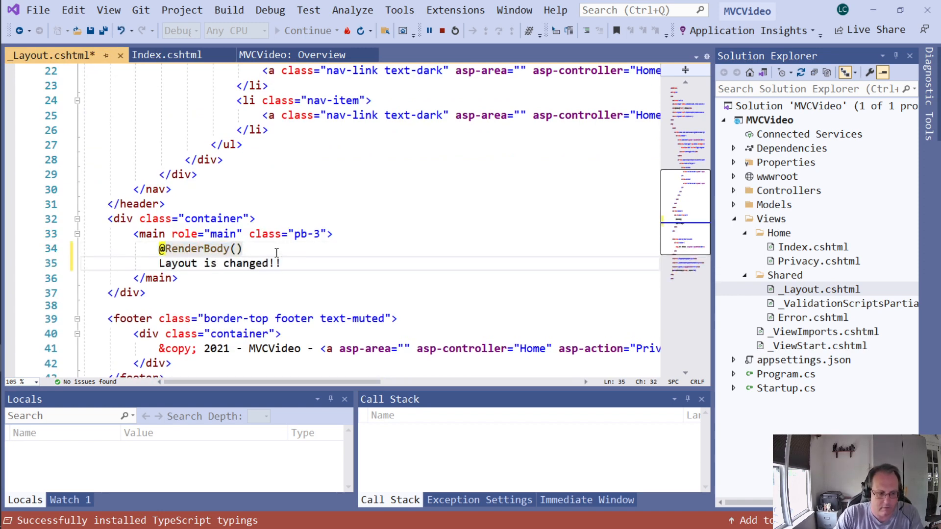
{"action": "key", "text": "Ctrl+S"}
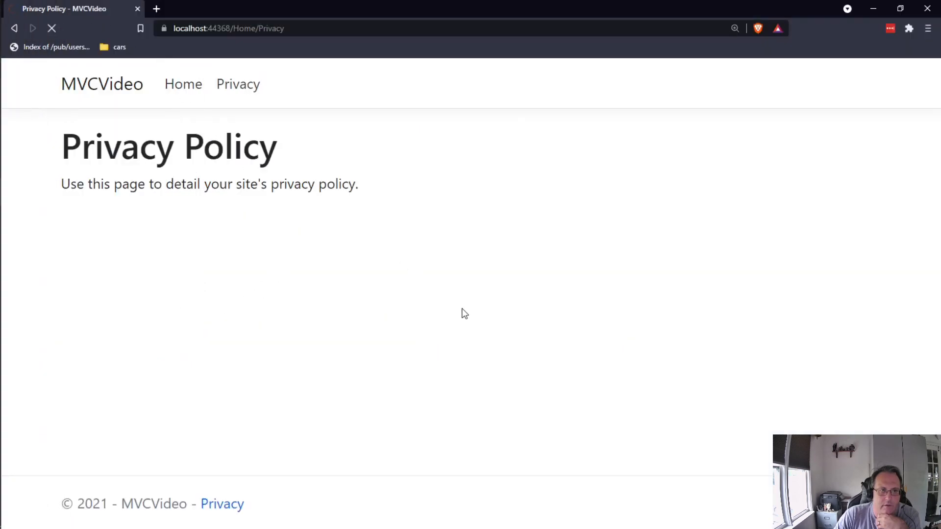
Reload Privacy, then visit Home and Privacy to confirm 'Layout is changed!!' shows on both
{"action": "left_click", "coordinate": [52, 28]}
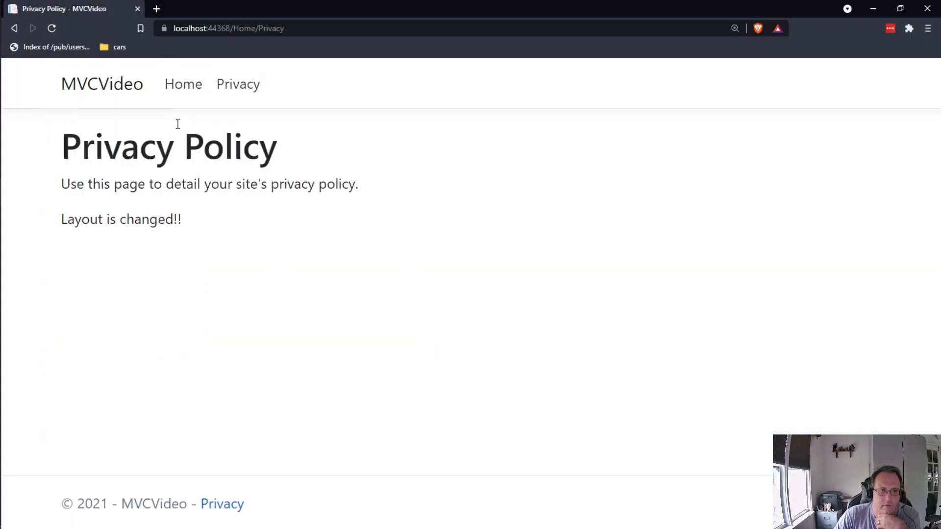
{"action": "left_click", "coordinate": [183, 83]}
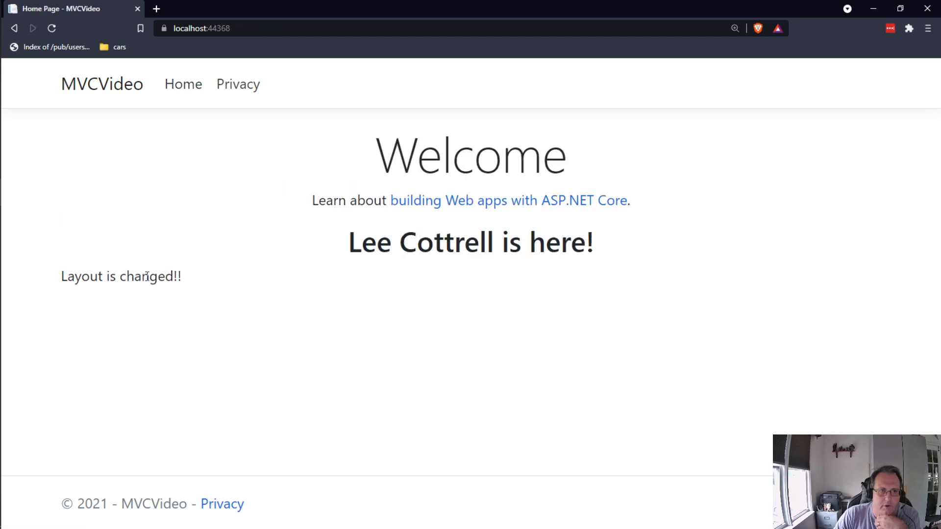
{"action": "left_click", "coordinate": [238, 84]}
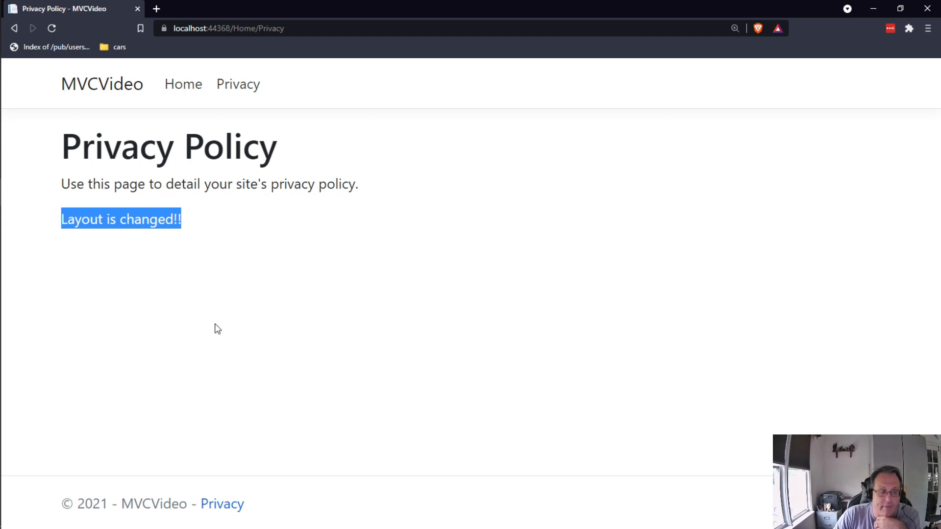
{"action": "mouse_move", "coordinate": [215, 309]}
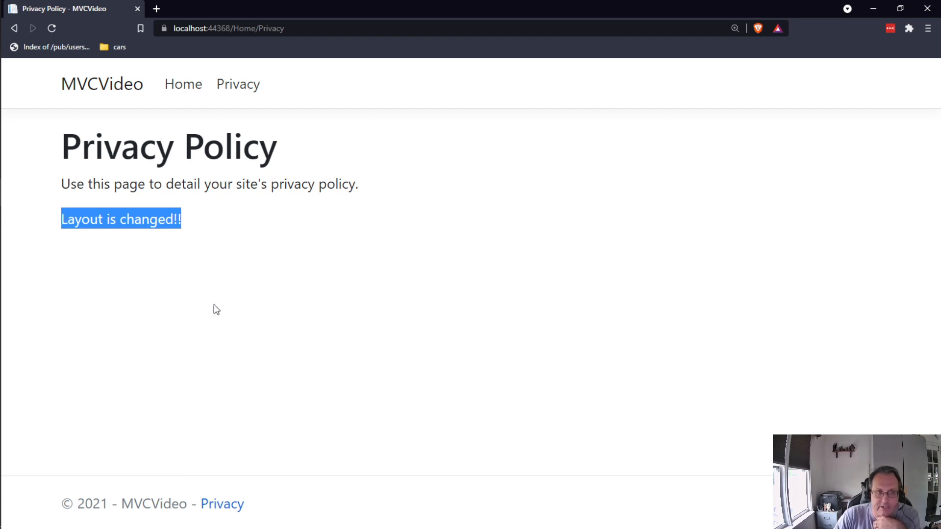
{"action": "mouse_move", "coordinate": [348, 520]}
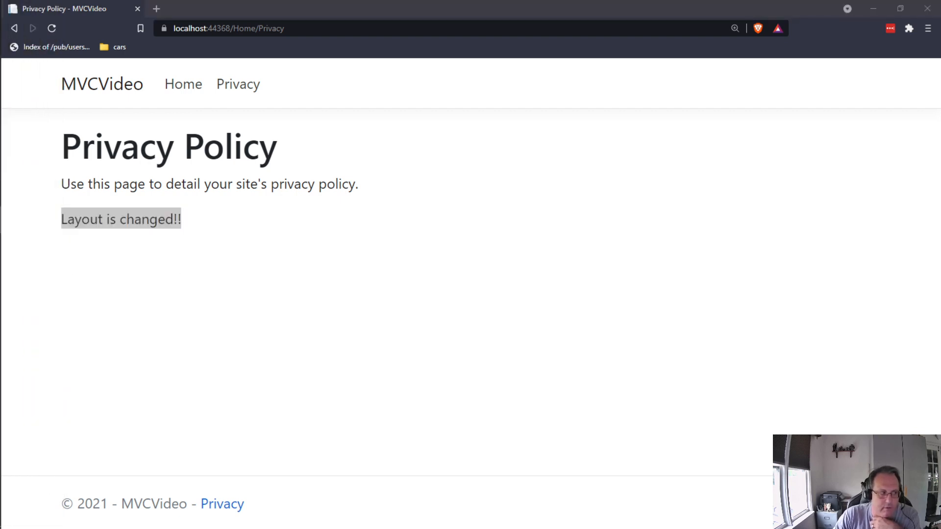
{"action": "mouse_move", "coordinate": [327, 266]}
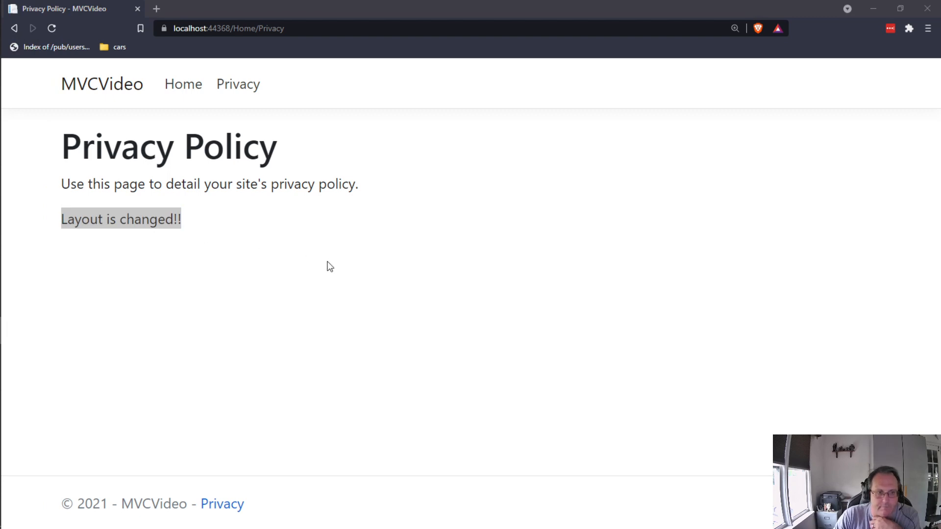